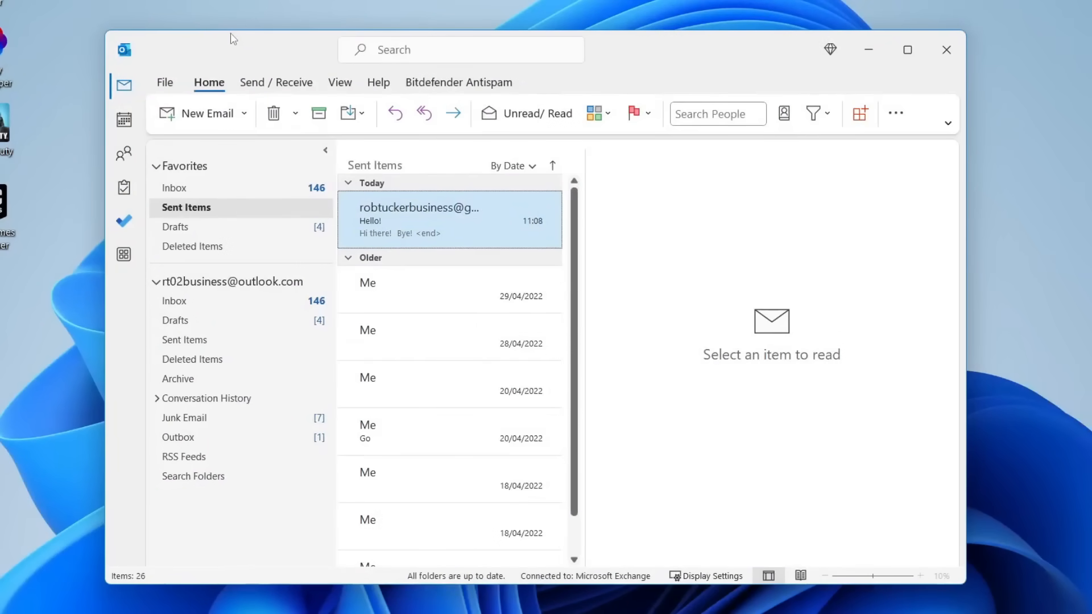
Show the File backstage Info page for the existing Outlook.com account
click(165, 82)
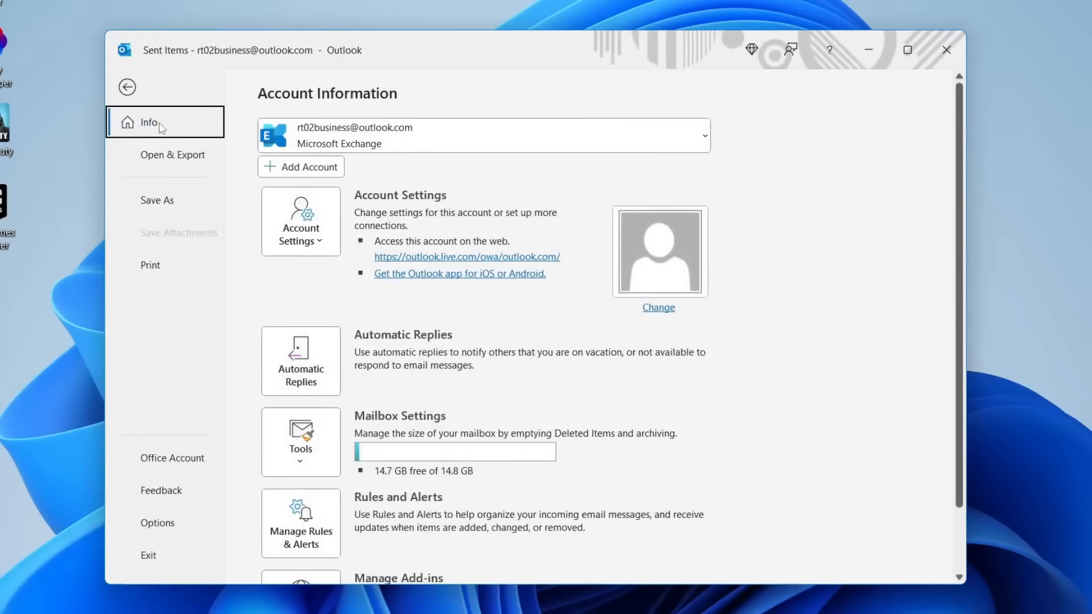
mouse_move(299, 173)
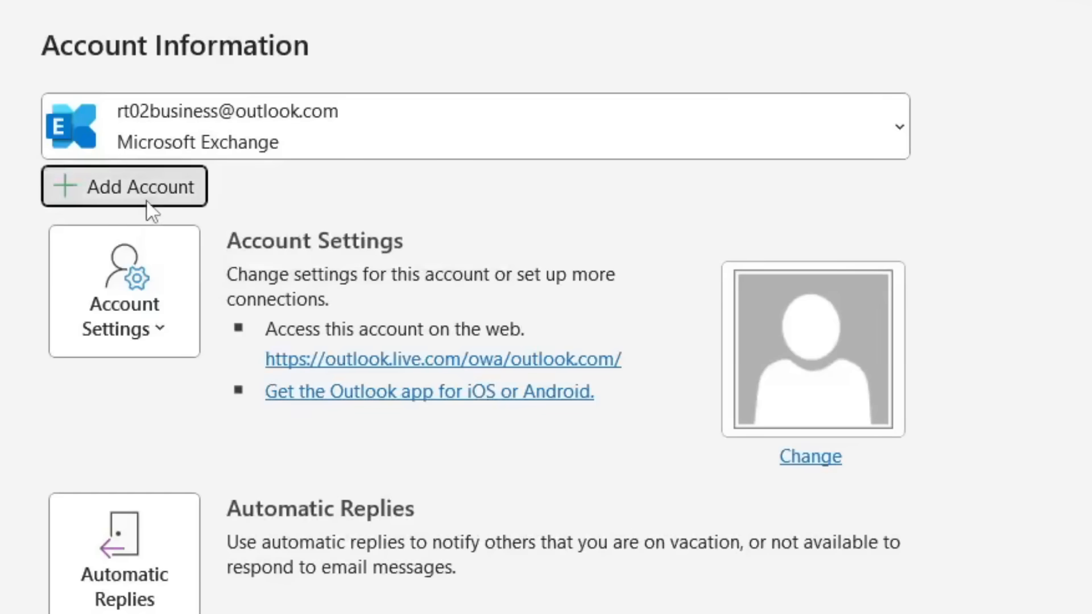
Start Add Account and enter the Gmail address as the email to connect
click(125, 186)
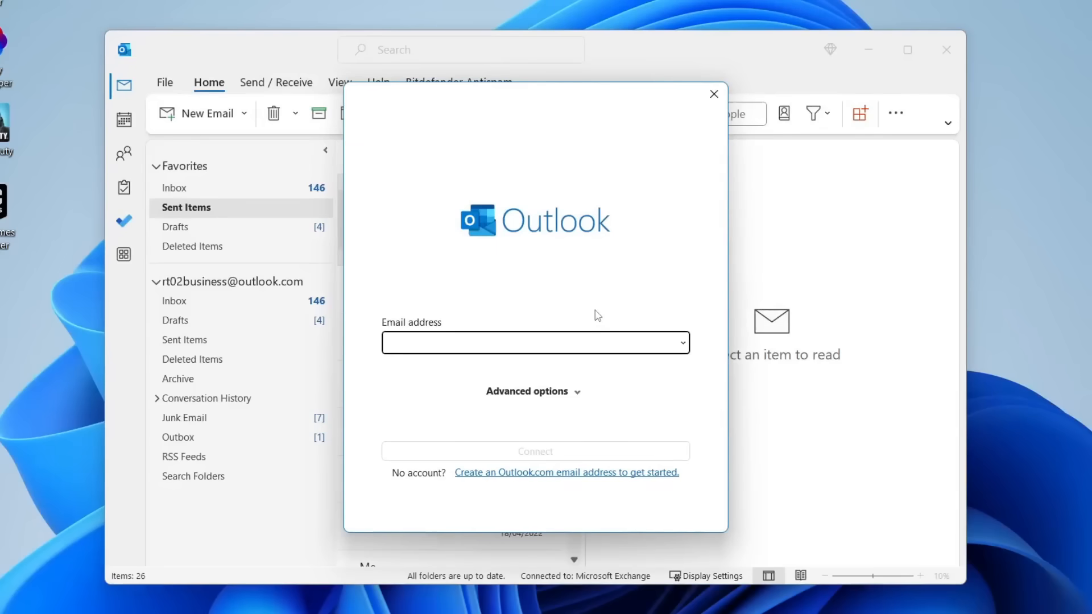
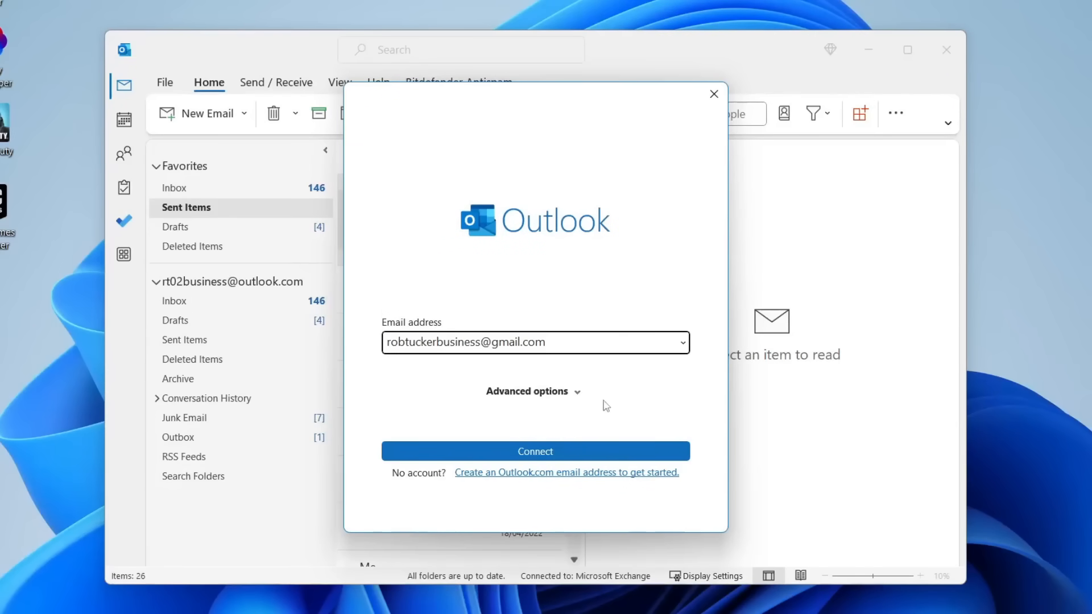
mouse_move(566, 412)
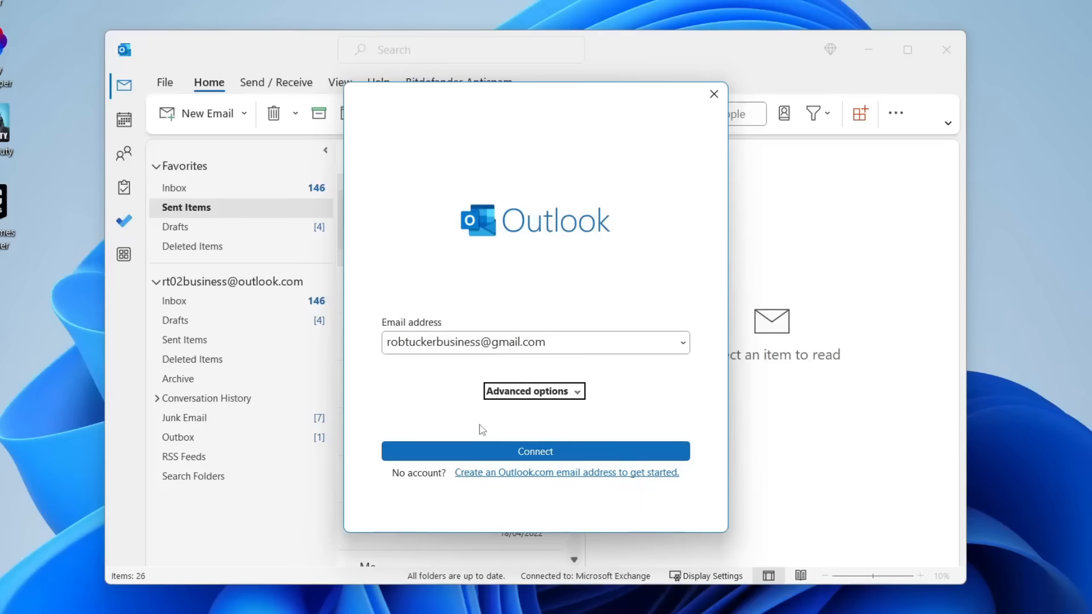
Connect the Gmail address and sign in with the Google password, reaching 2-Step Verification
click(534, 452)
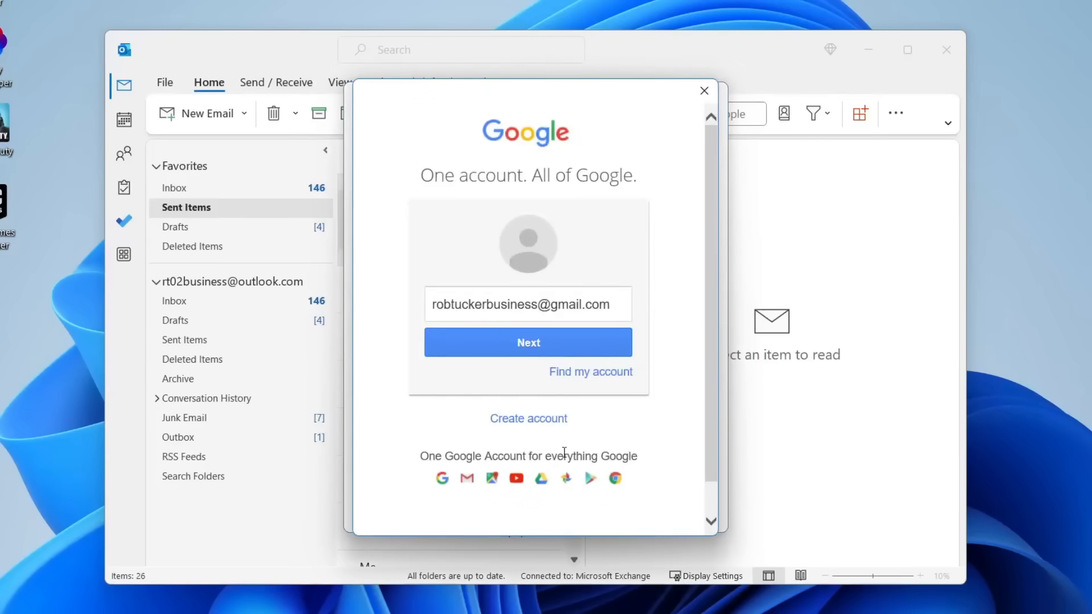
mouse_move(570, 282)
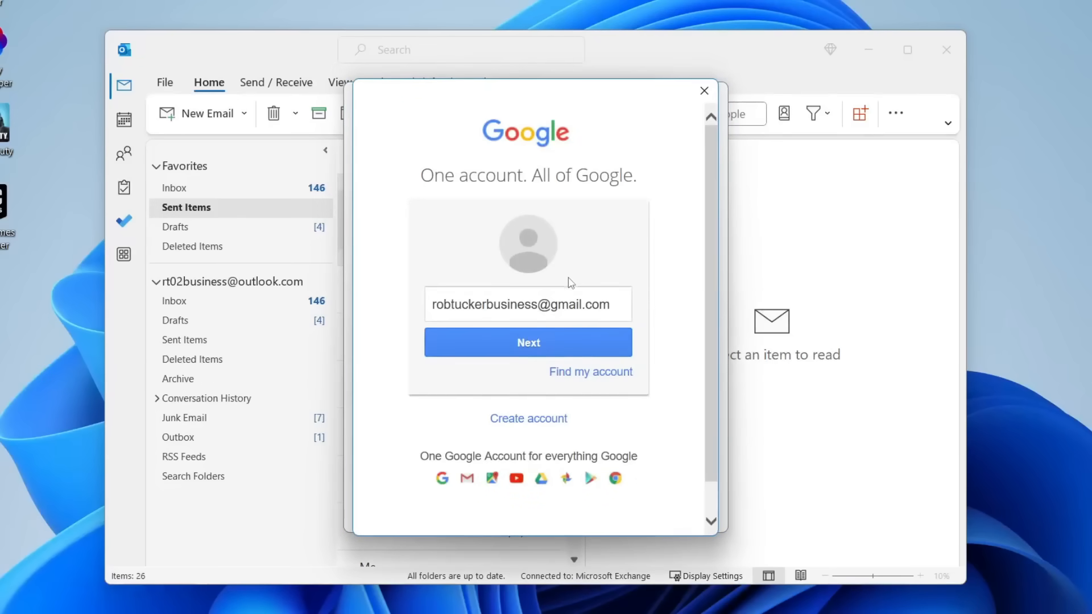
mouse_move(534, 137)
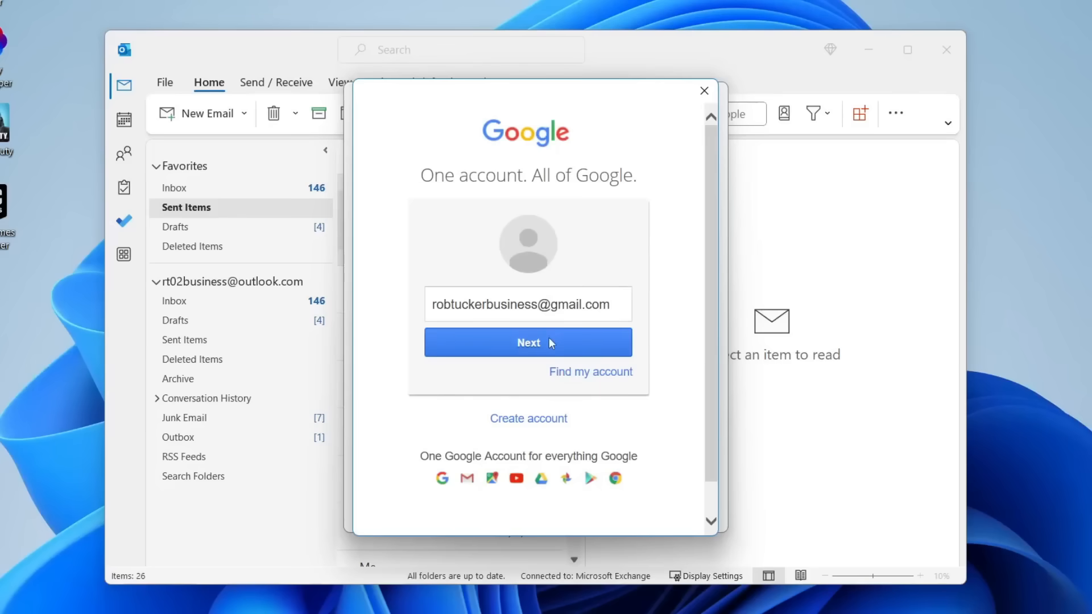
click(527, 342)
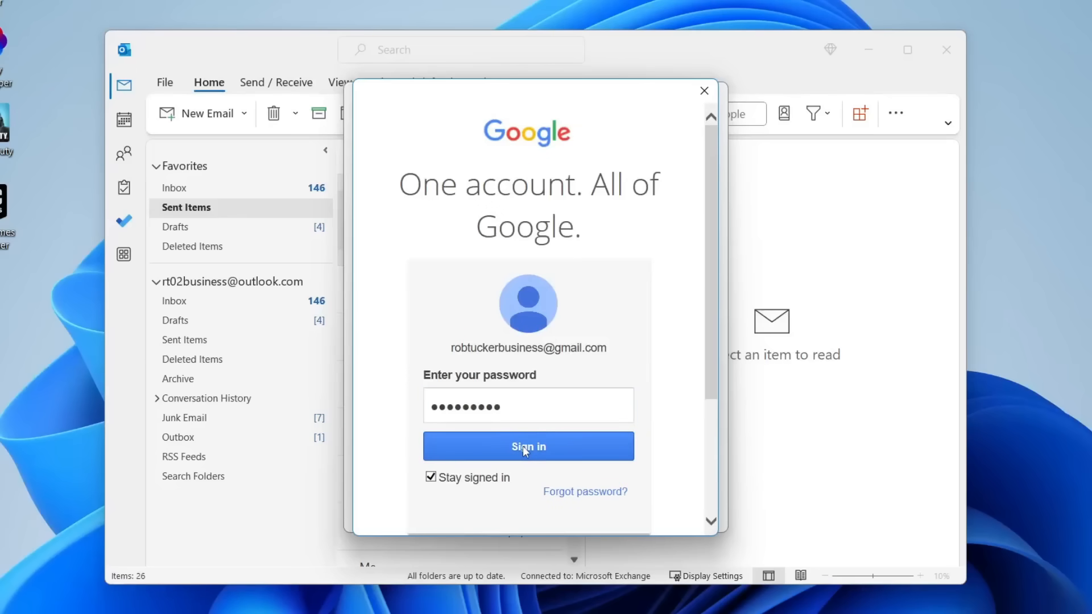
click(528, 446)
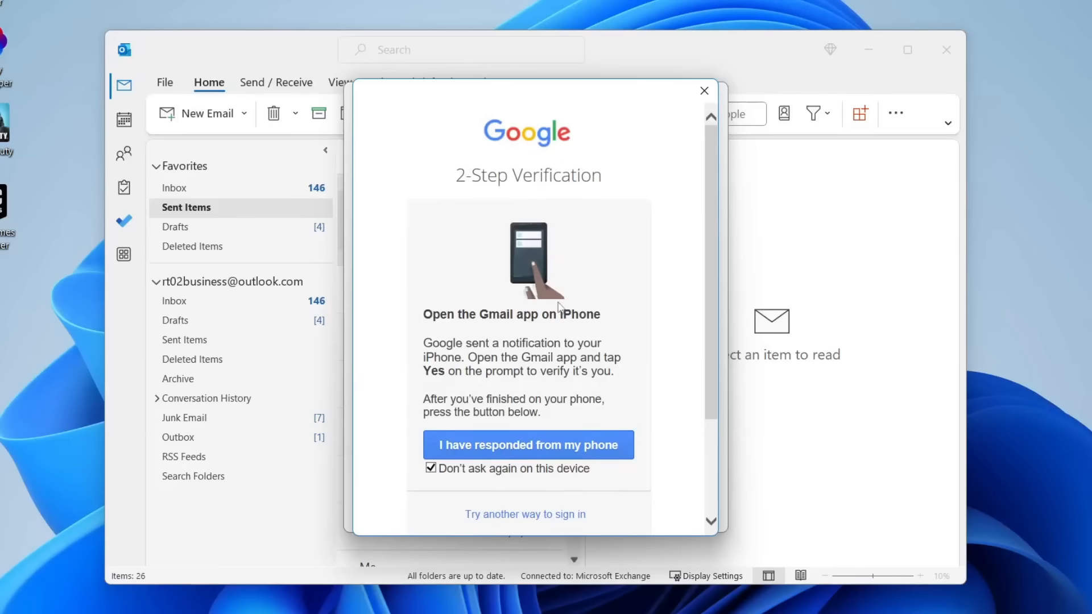
Confirm the phone approval, allow Microsoft access to the Google account, and finish with Done
click(526, 444)
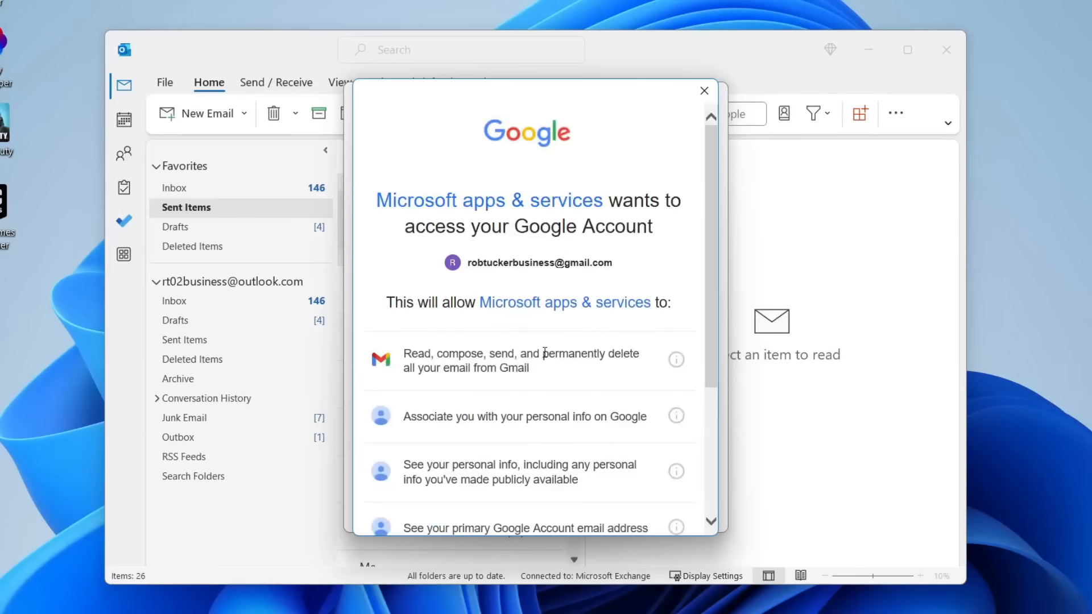
scroll(down, 3)
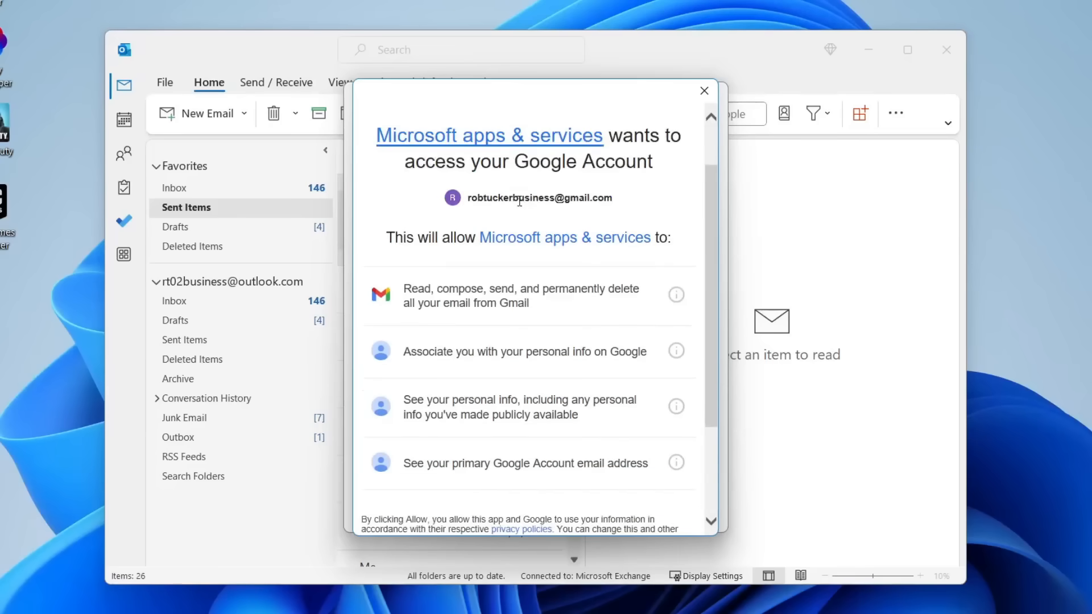
scroll(down, 3)
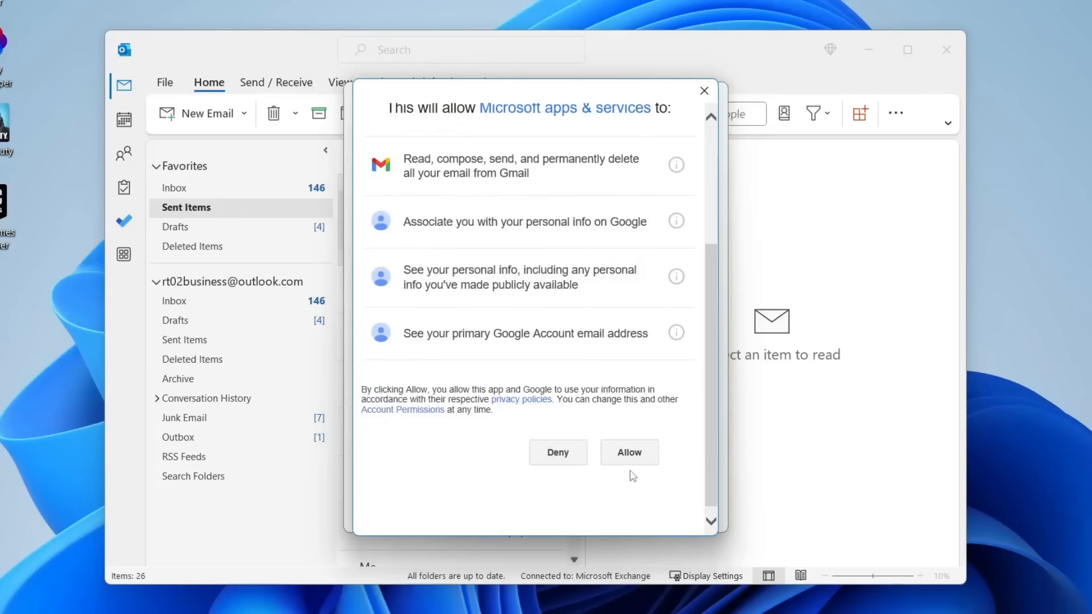
click(627, 451)
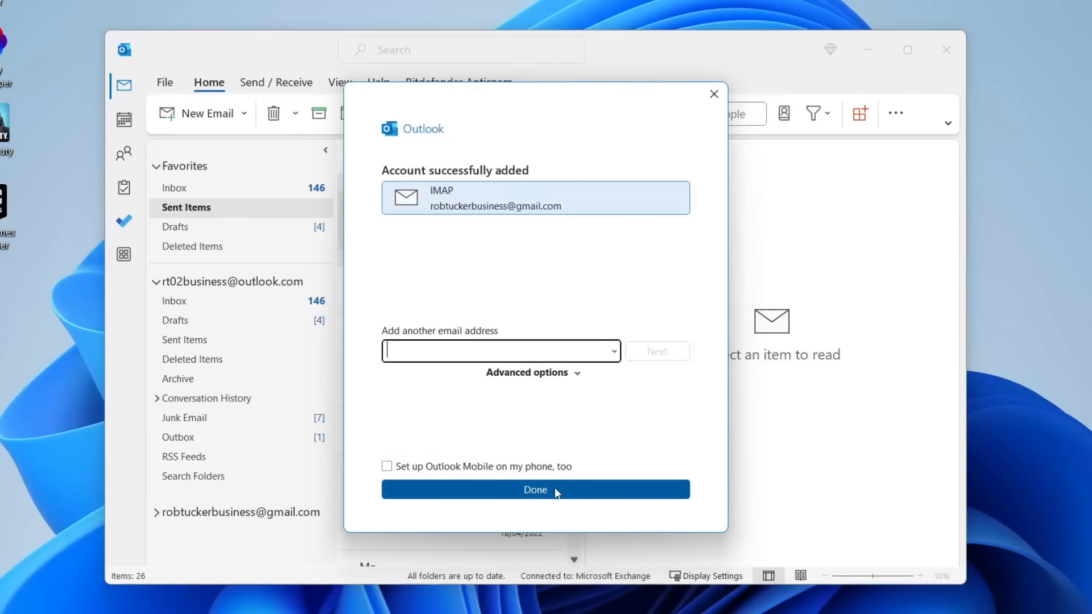
click(535, 489)
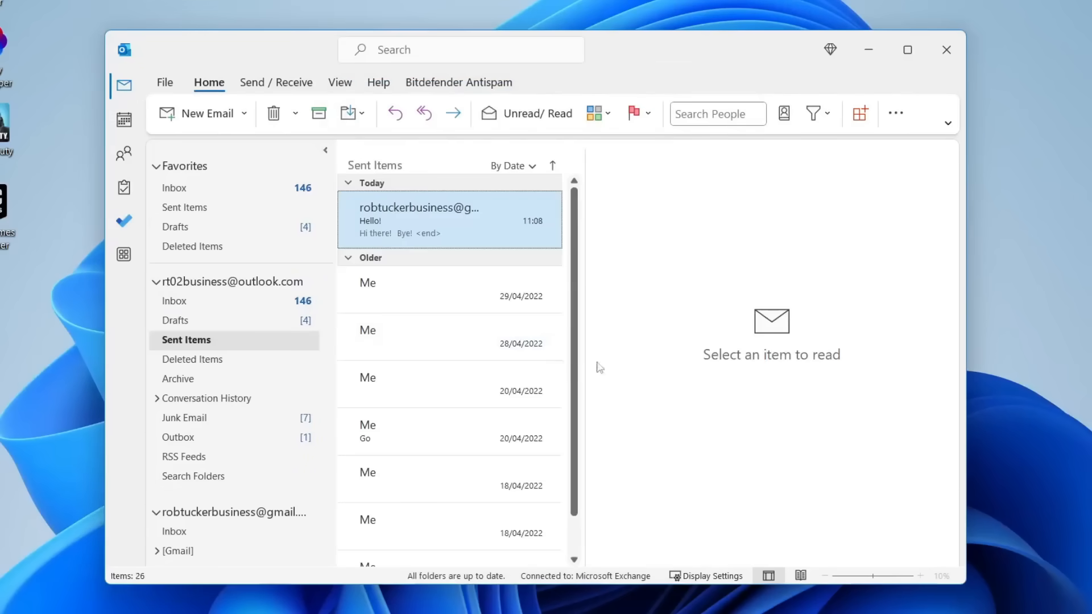